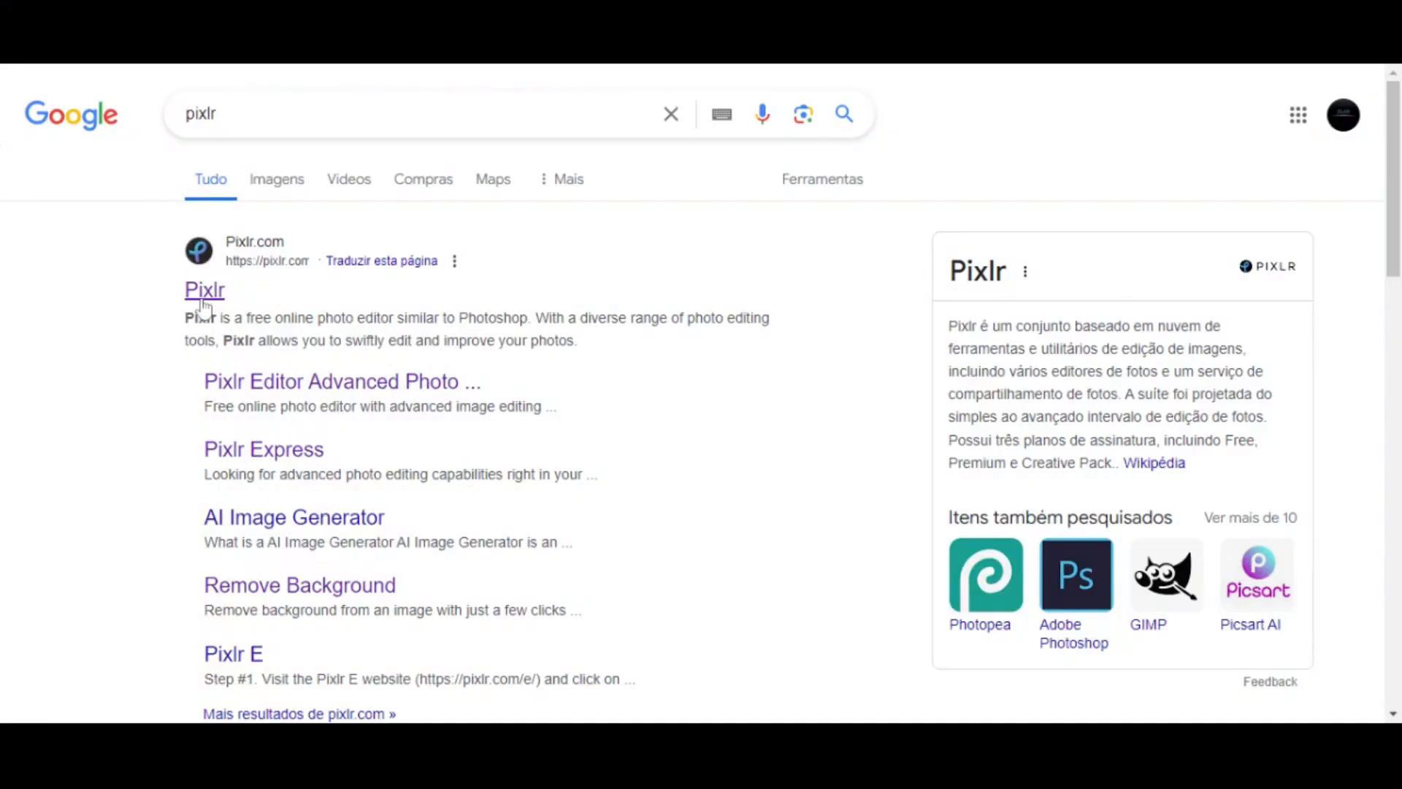
# Open the Pixlr website from the Google results for pixlr.
pyautogui.click(205, 289)
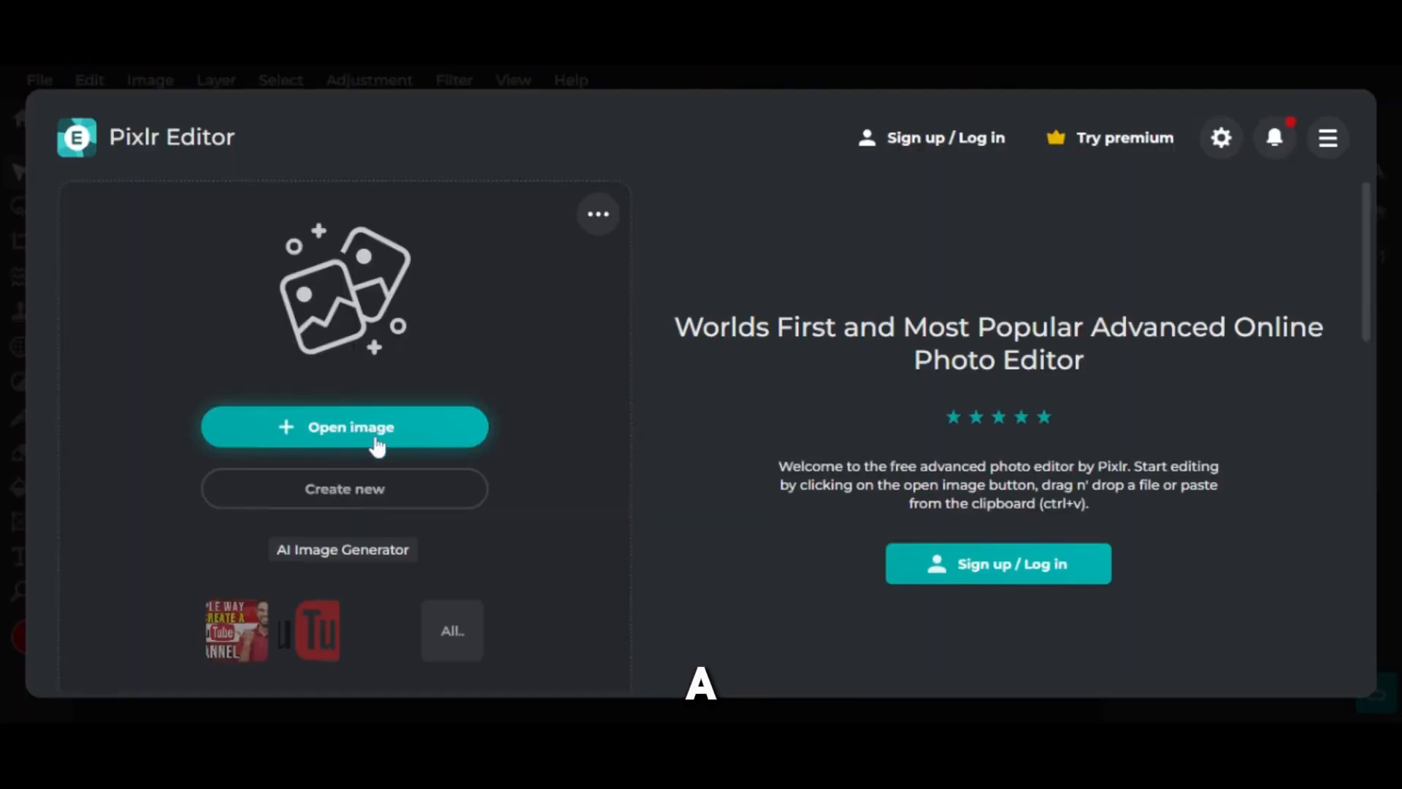
# Create a new blank 1280×720 image after browsing the Web and Video size presets.
pyautogui.click(344, 488)
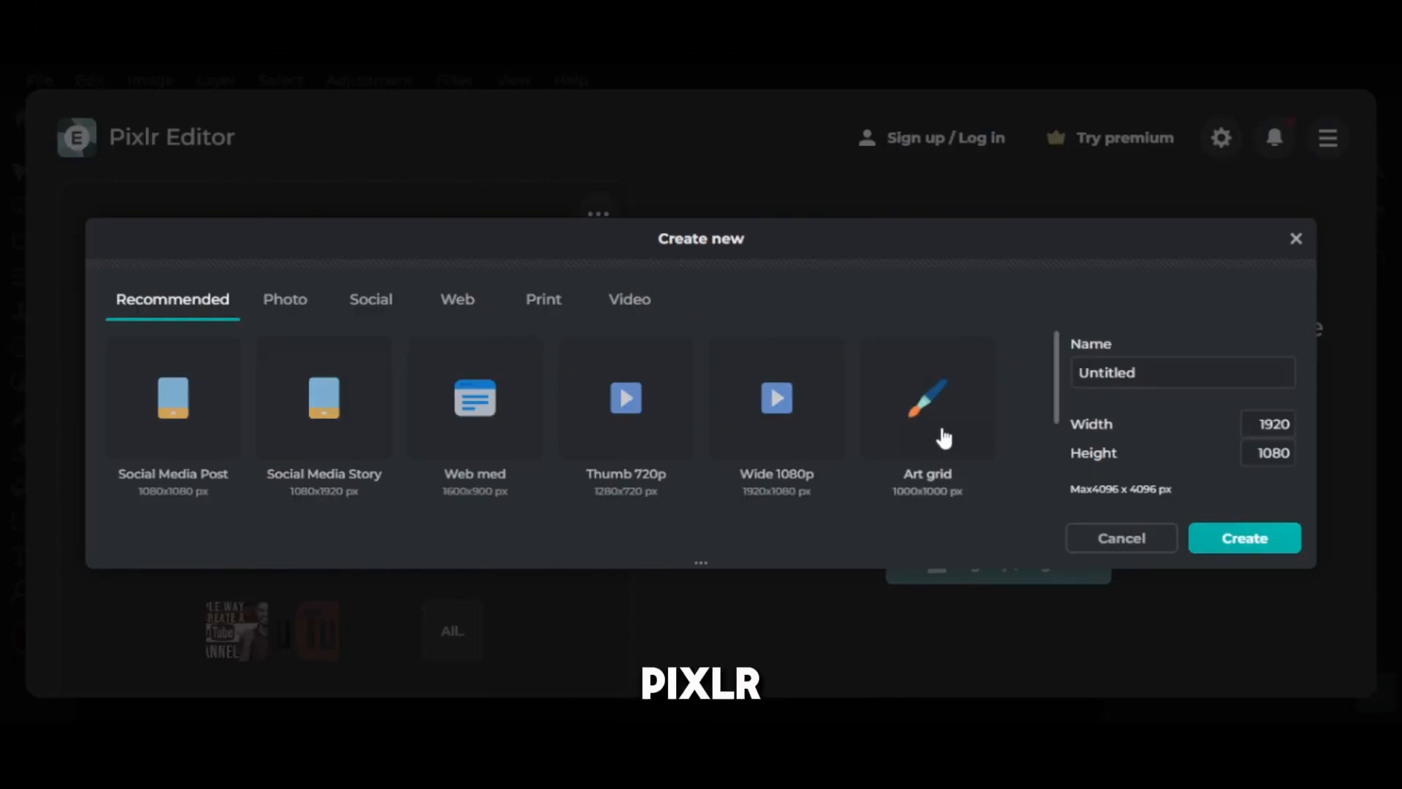
pyautogui.click(457, 299)
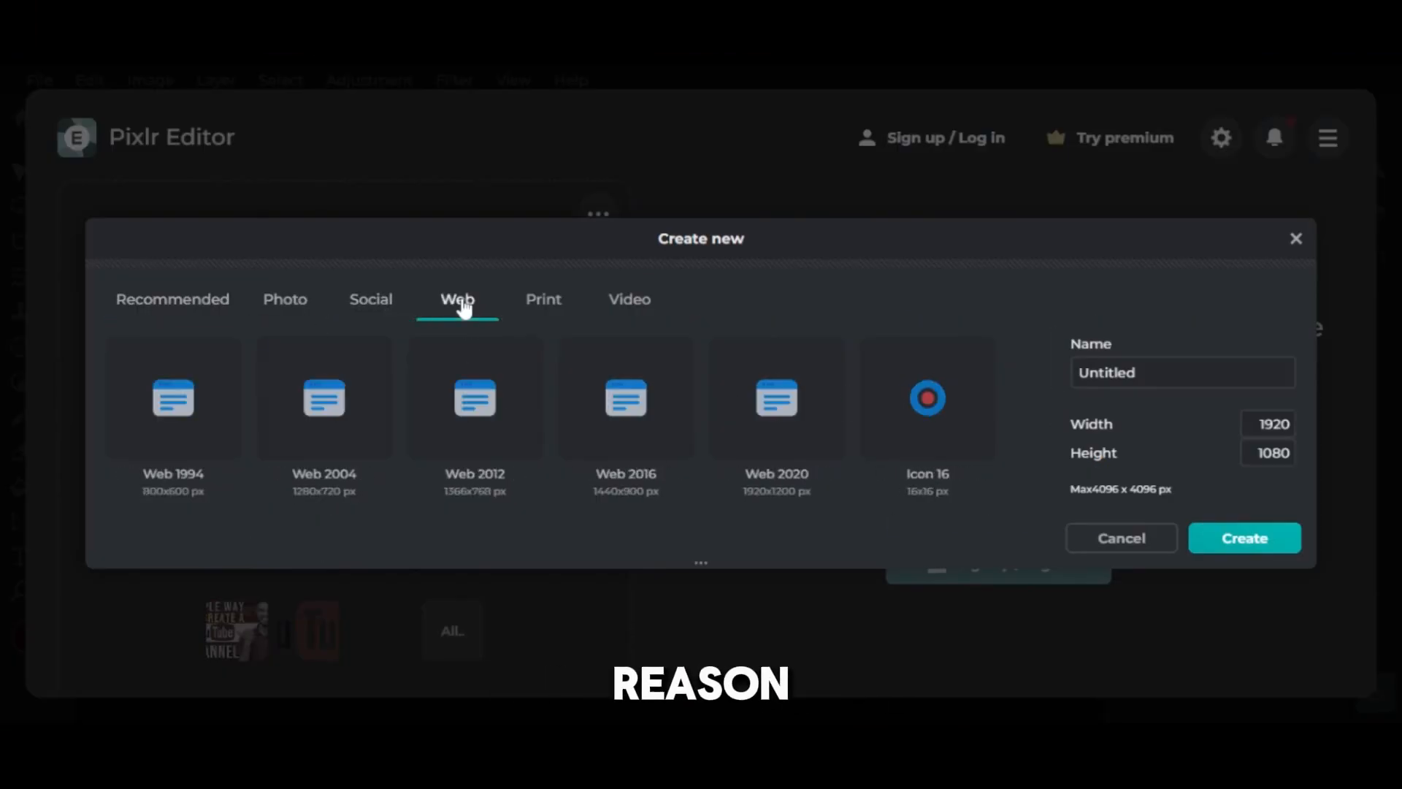
pyautogui.click(628, 299)
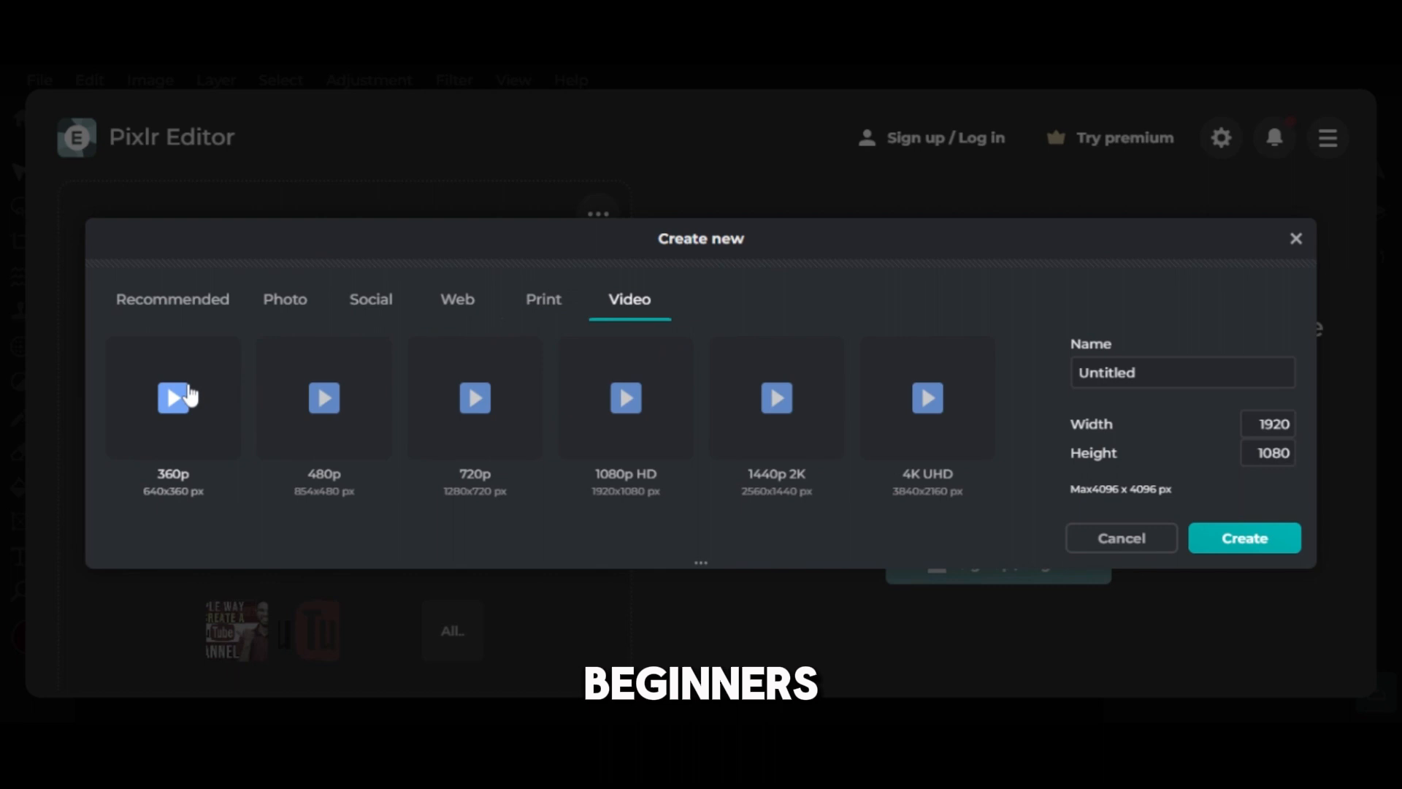
pyautogui.click(172, 300)
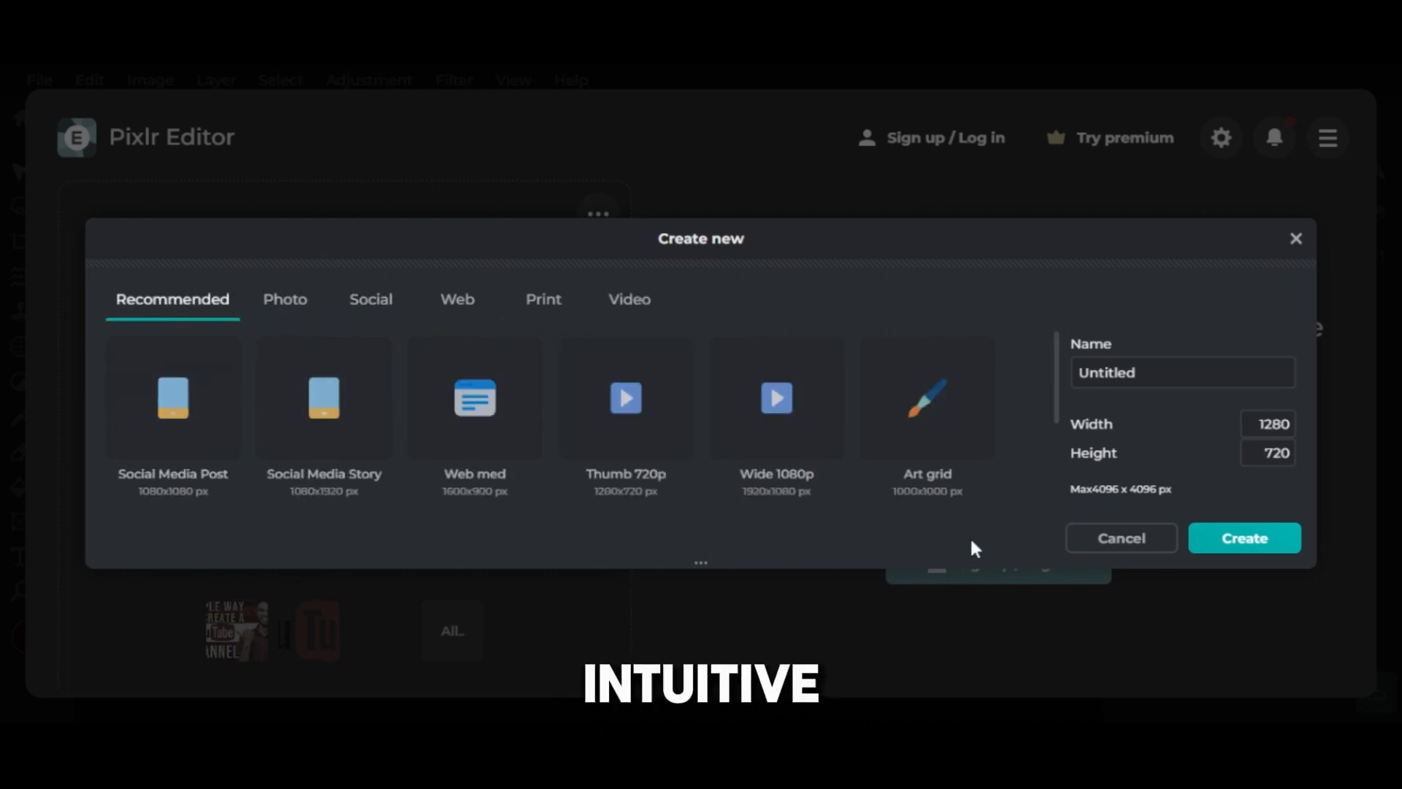
pyautogui.click(1242, 537)
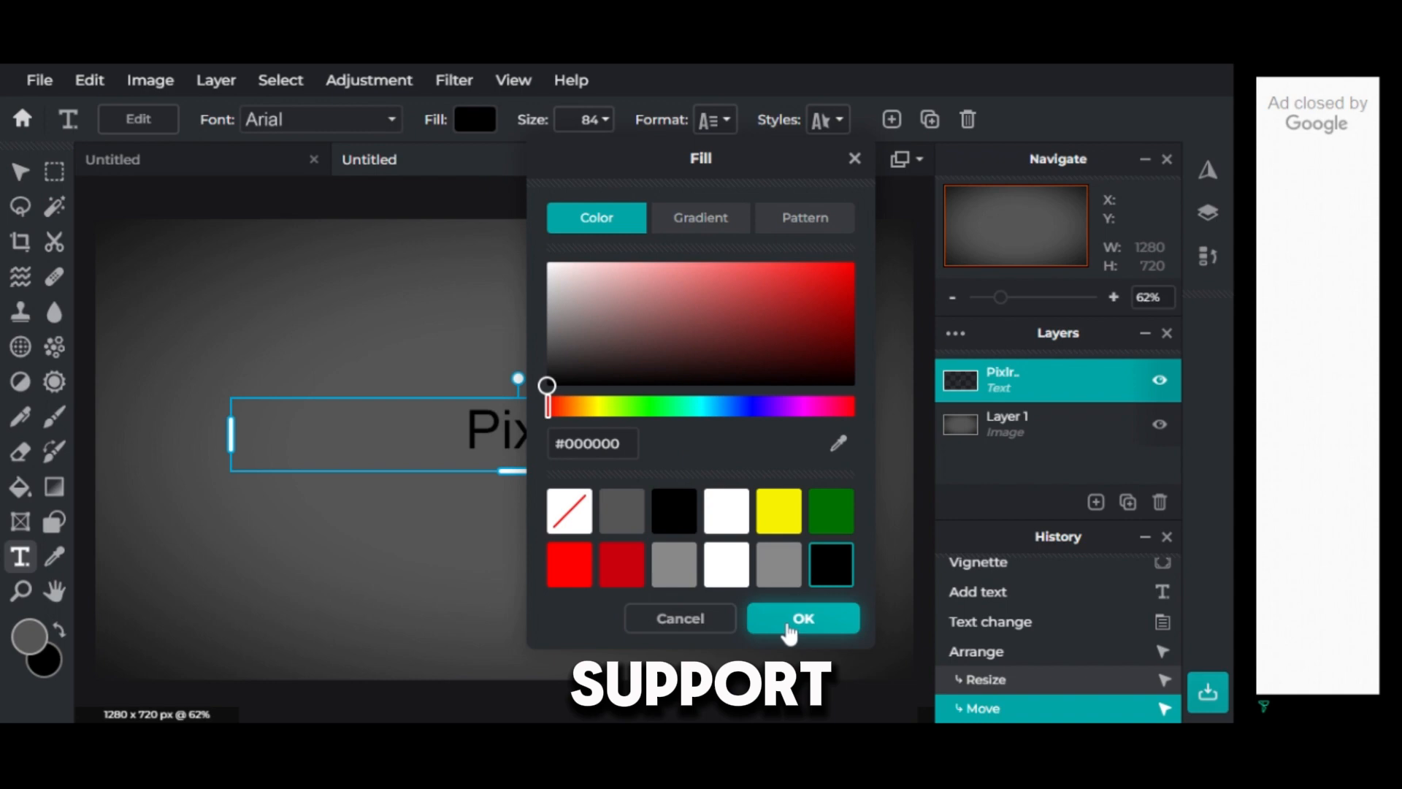
# Make the PIXLR text black at size 320 with a shadow behind it.
pyautogui.click(802, 618)
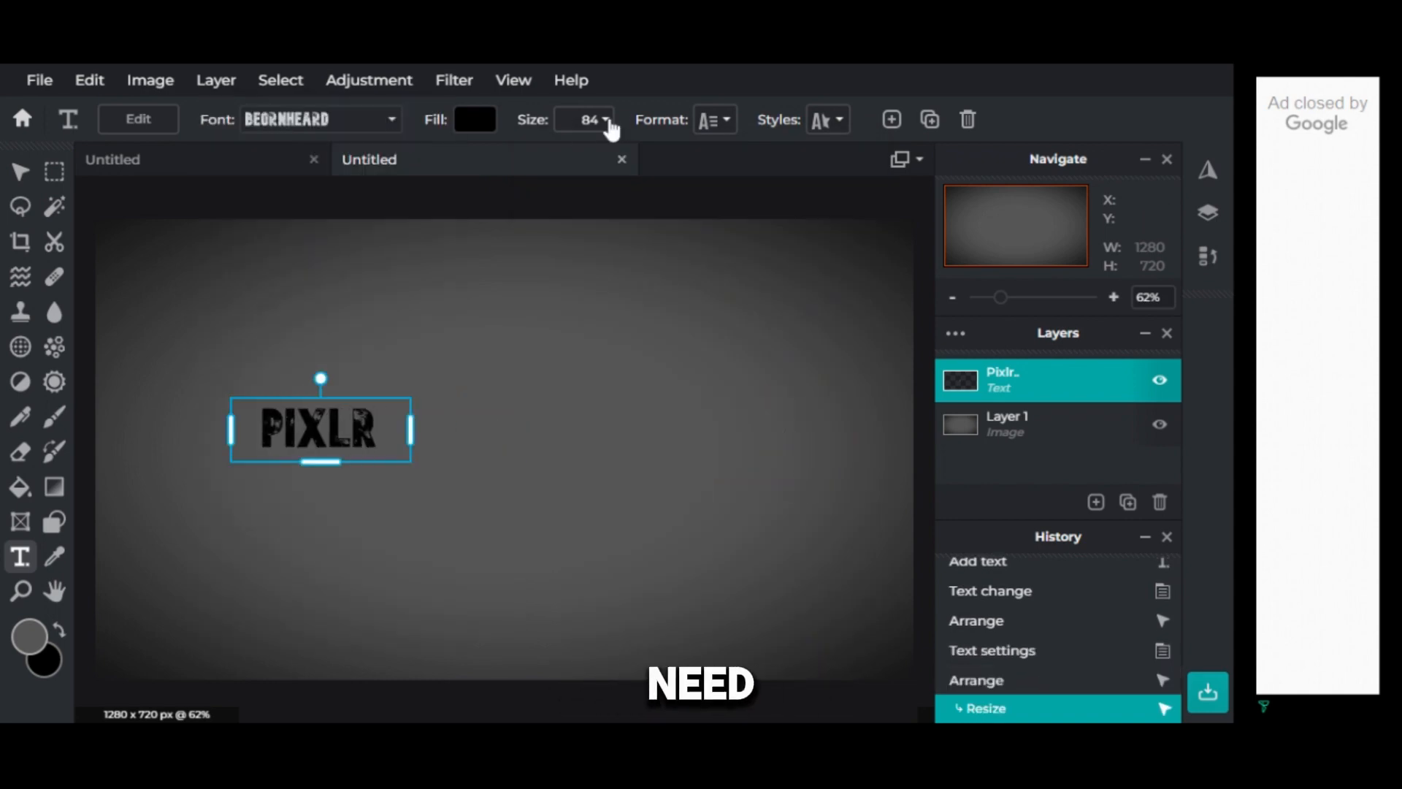
pyautogui.click(822, 118)
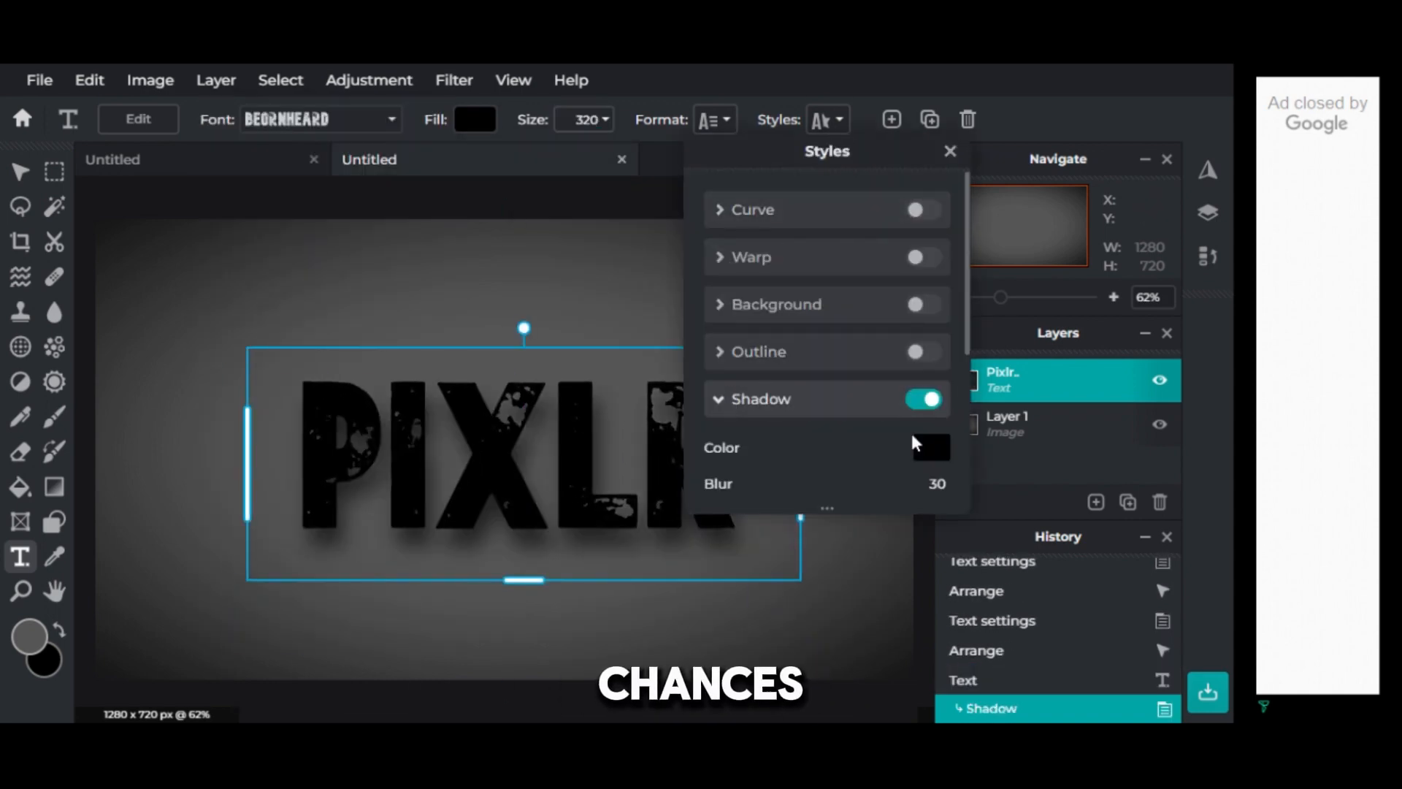
pyautogui.click(926, 304)
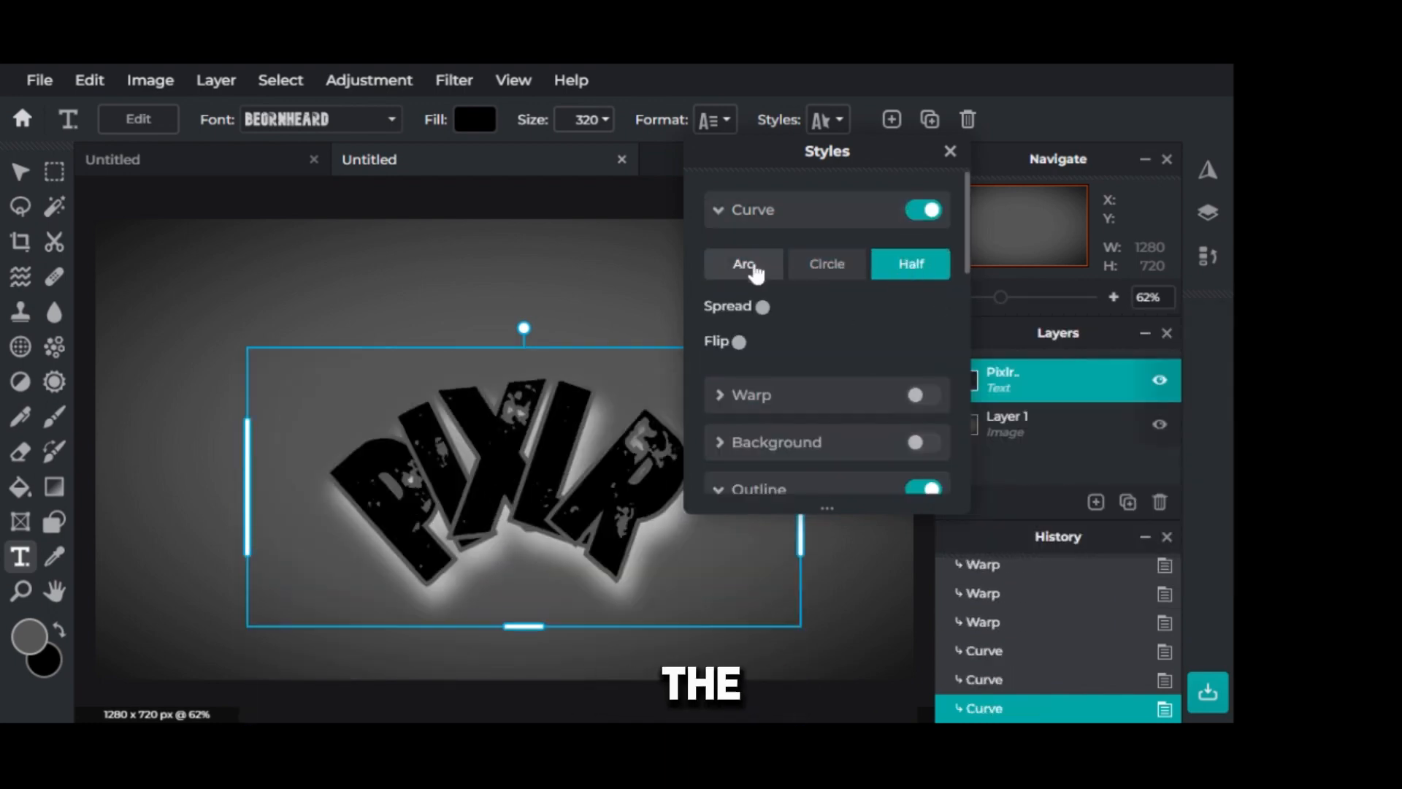
# Make PIXLR bold and tighten its letter and line spacing in the Format options.
pyautogui.click(707, 118)
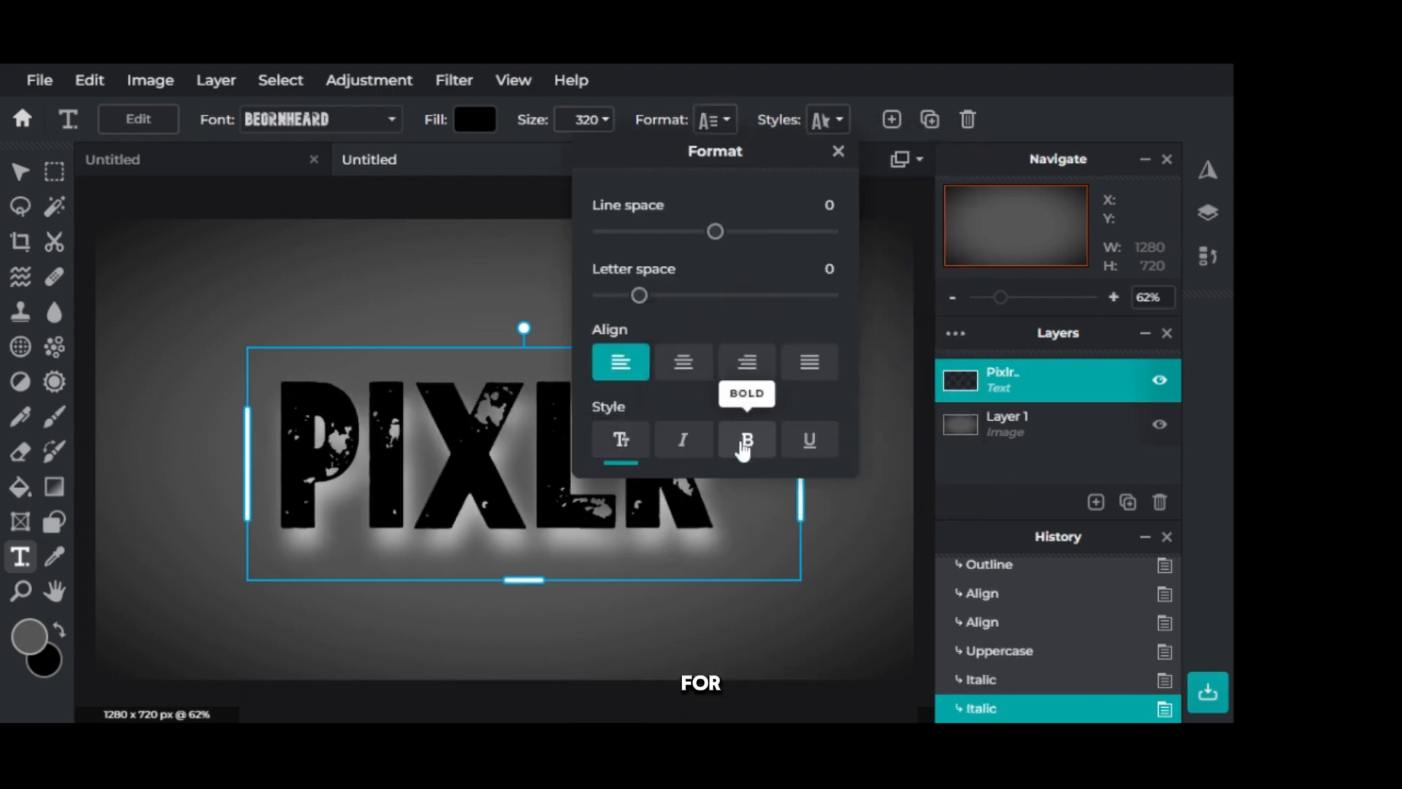
pyautogui.moveTo(716, 231); pyautogui.dragTo(753, 231)
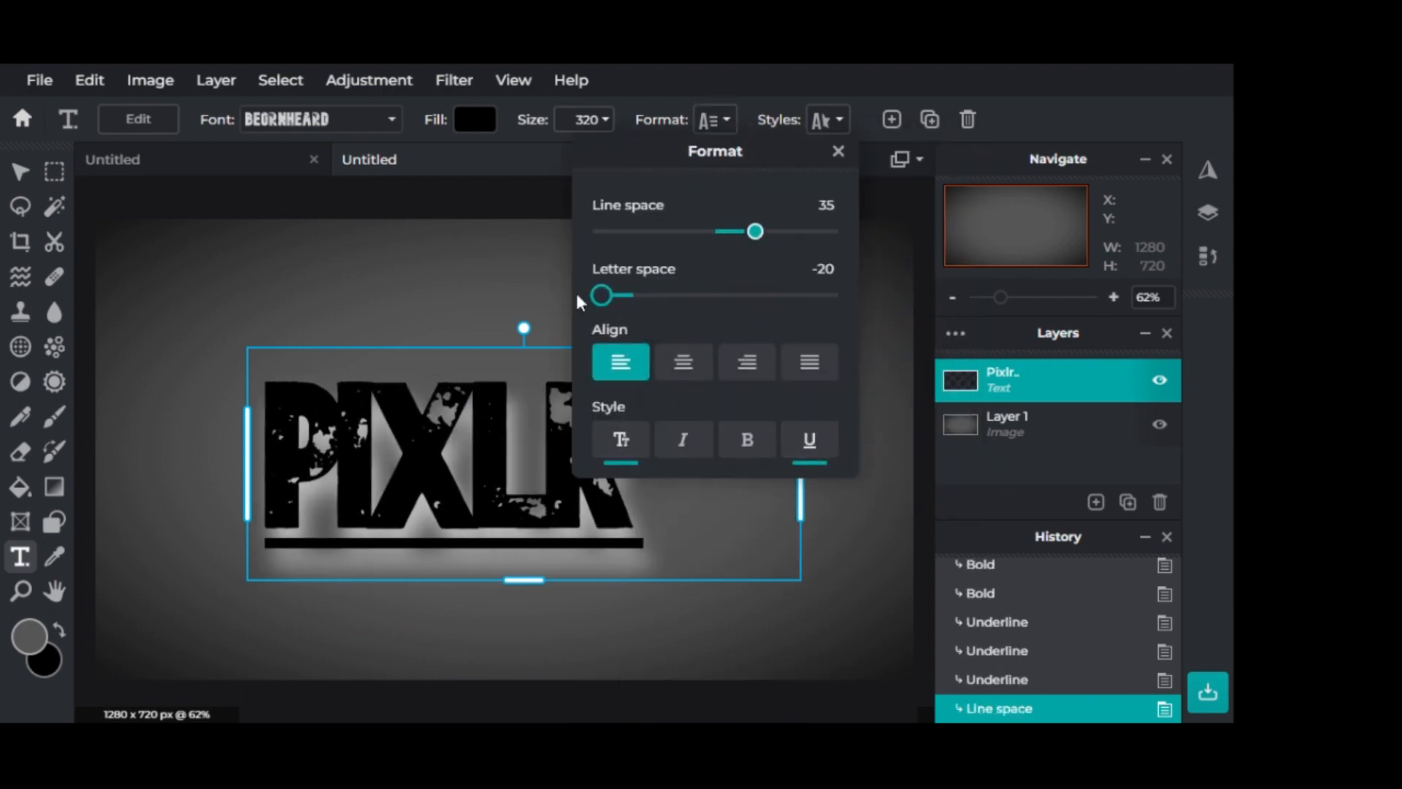
pyautogui.click(837, 150)
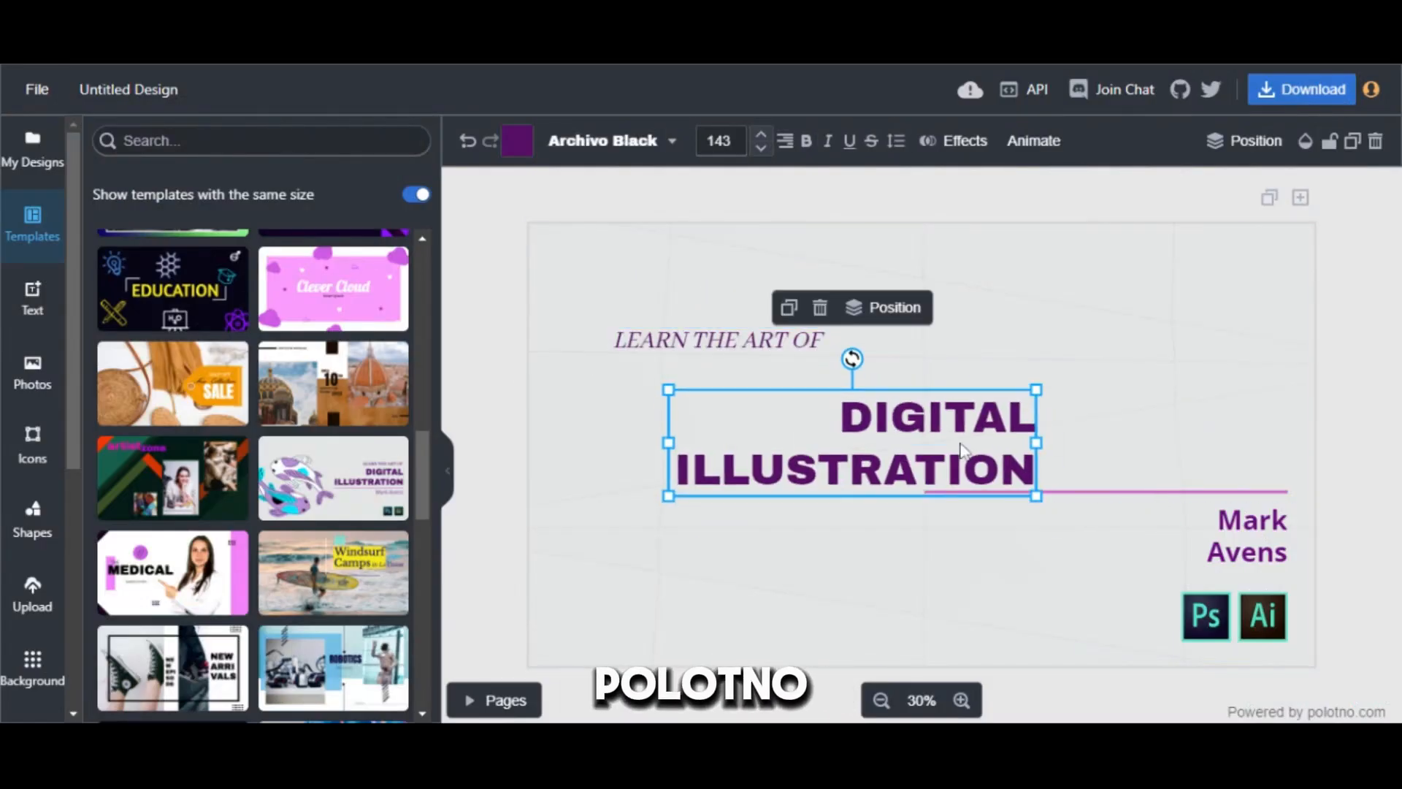
# Browse the panels, load the fish Digital Illustration template and add a heading reading POLOTNO.
pyautogui.click(32, 444)
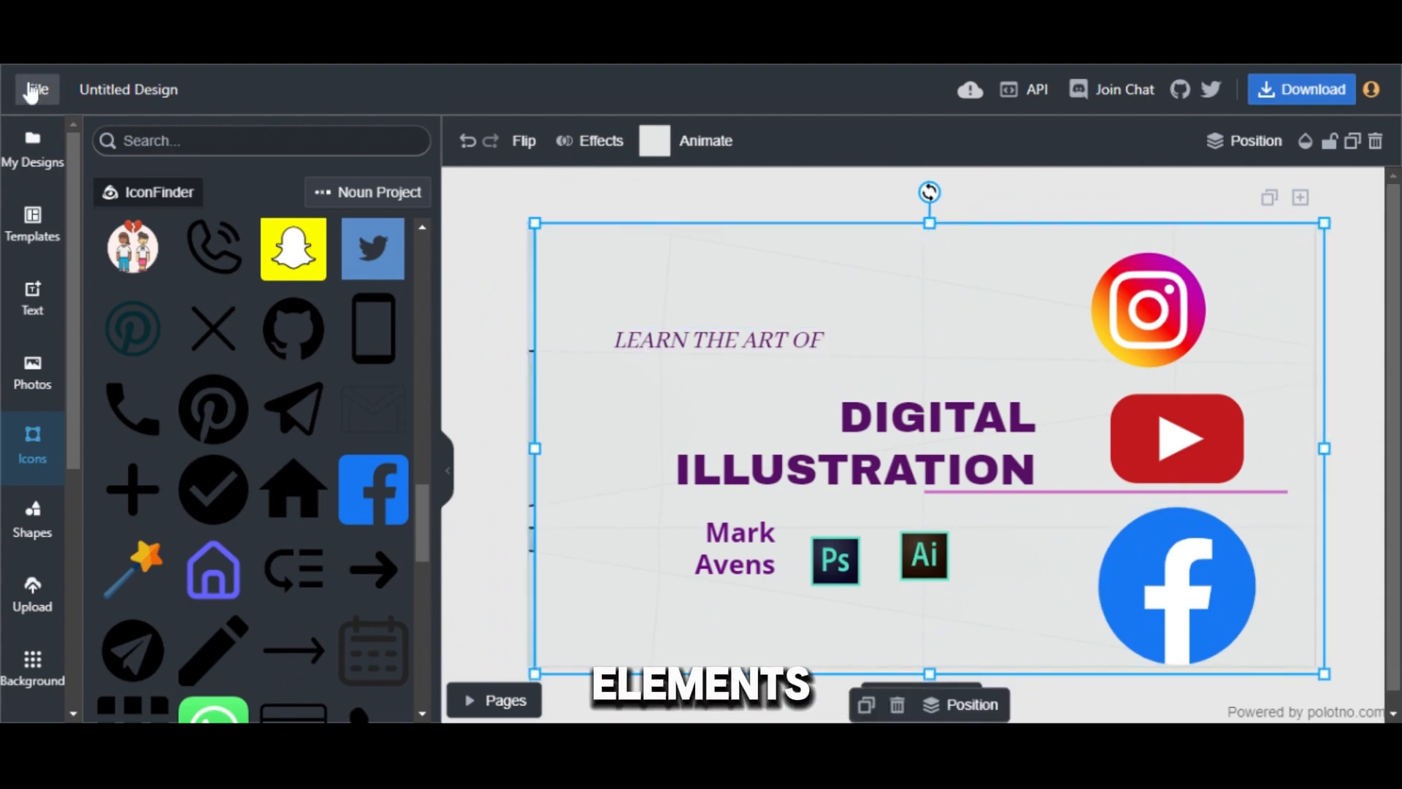
pyautogui.click(32, 223)
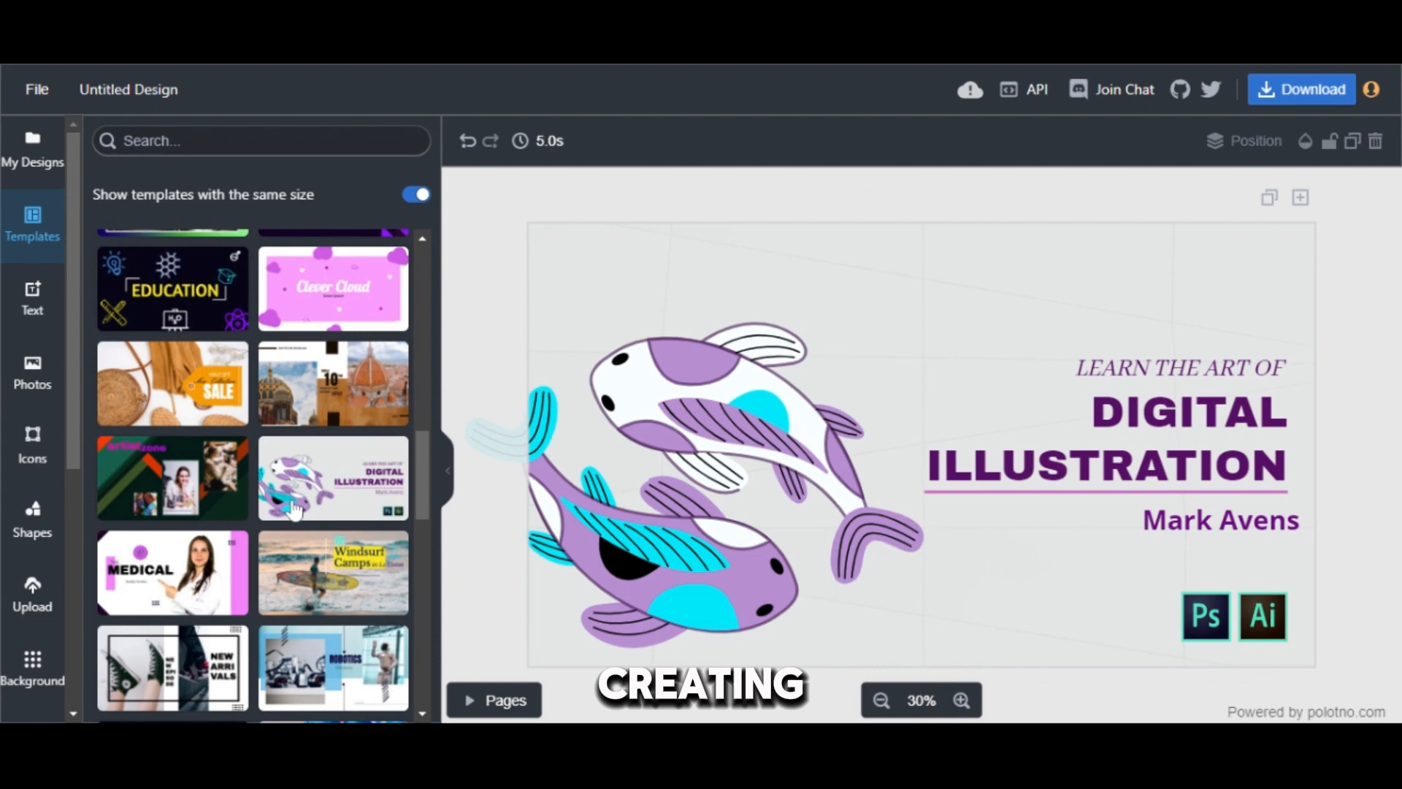
pyautogui.click(37, 89)
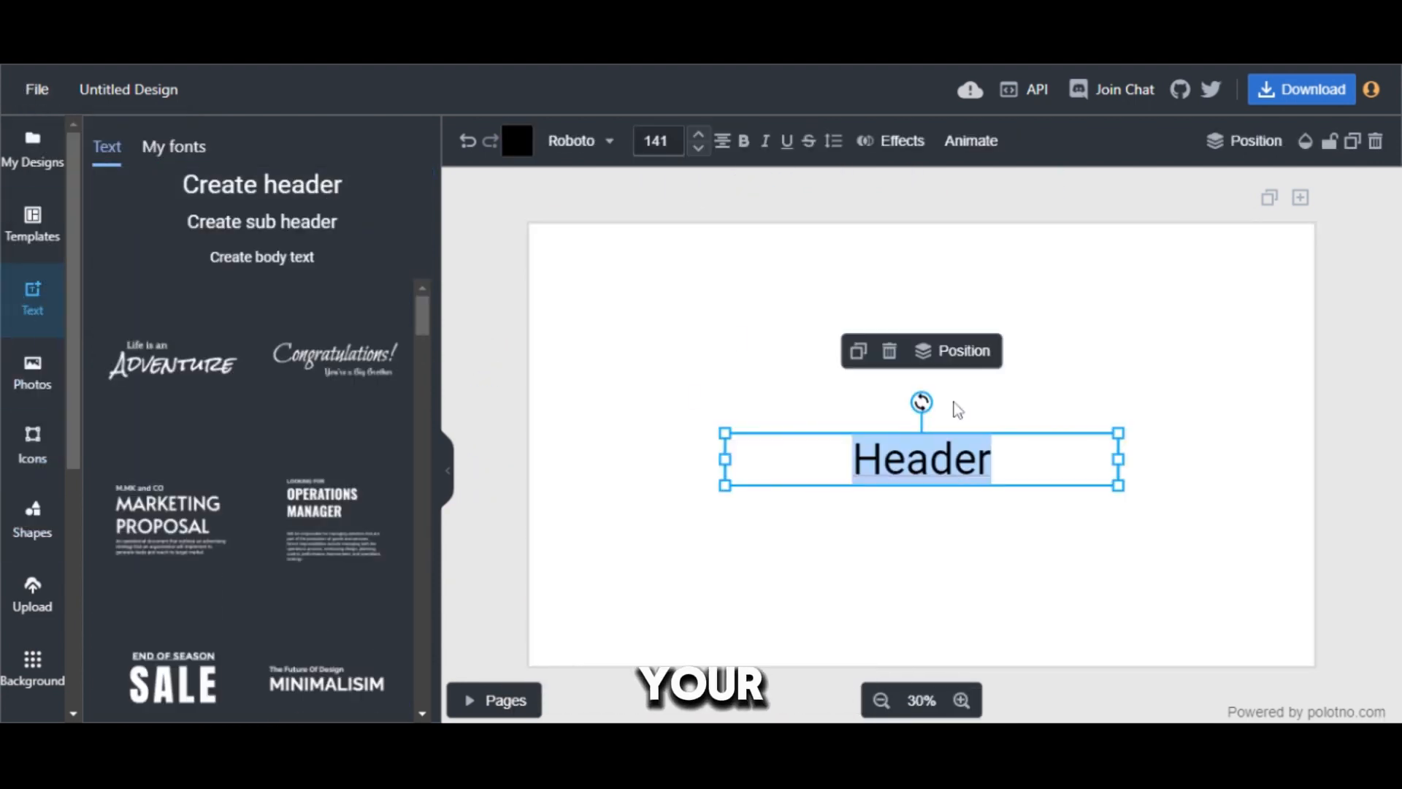
pyautogui.write('POLOTNO')
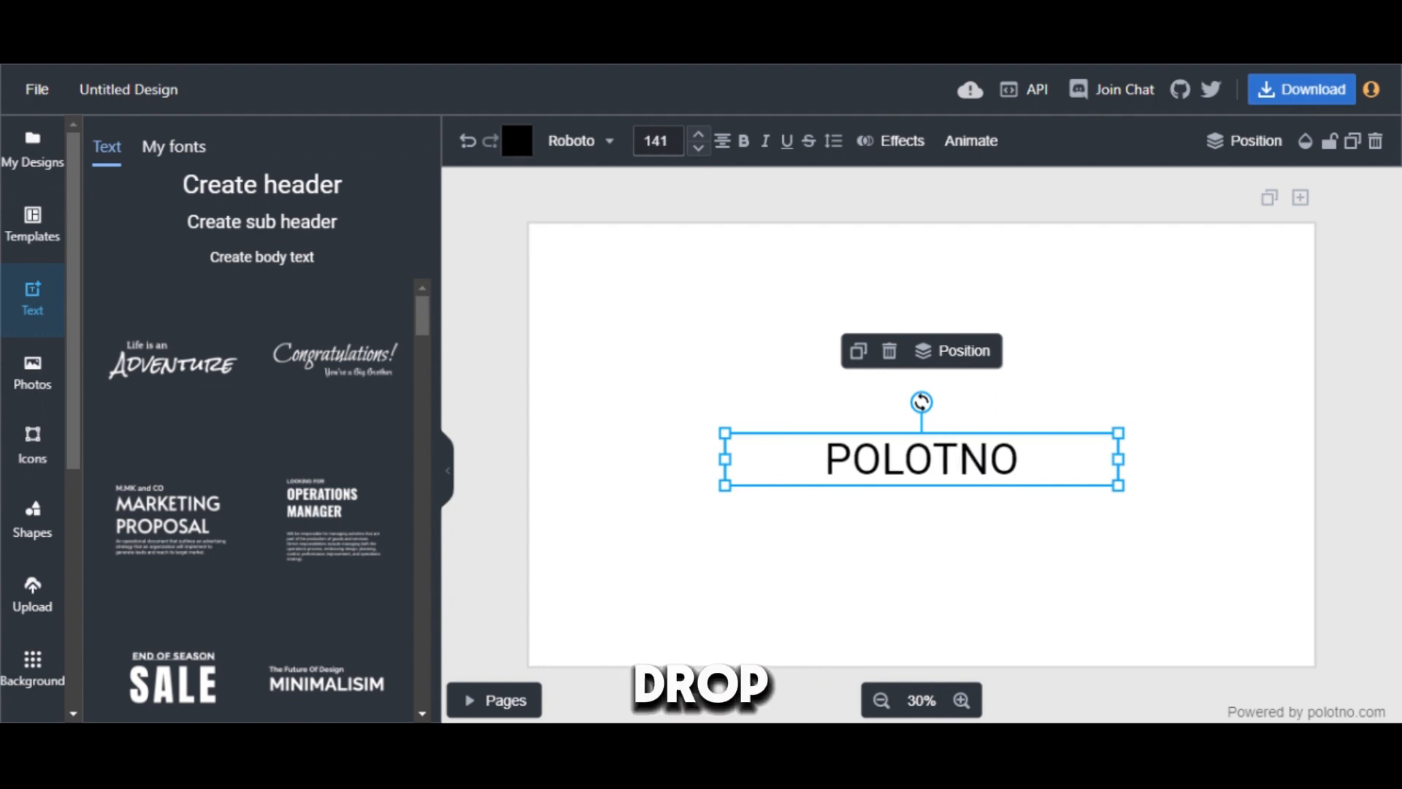
# Set the POLOTNO heading in larger Inconsolata and adjust its text effects.
pyautogui.click(580, 140)
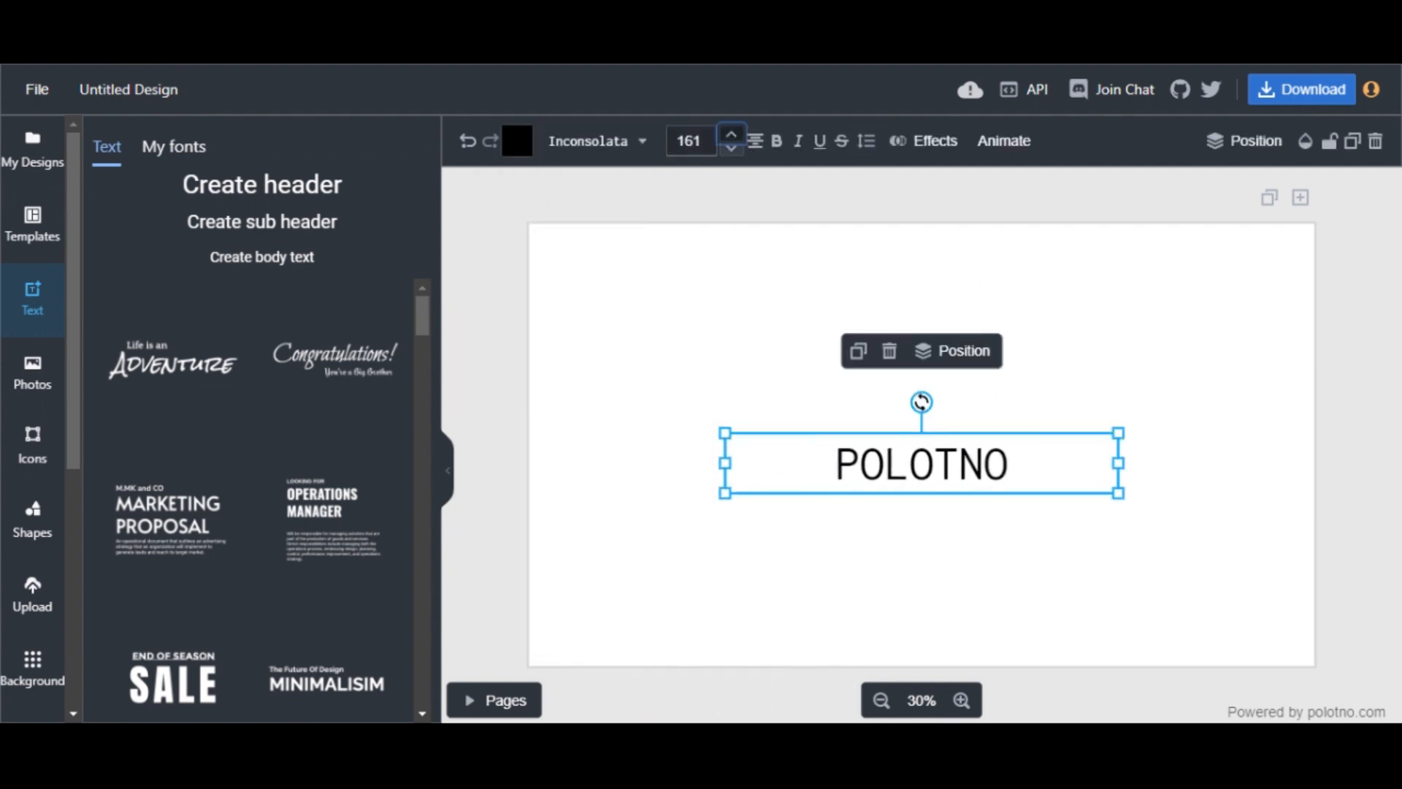
pyautogui.click(934, 140)
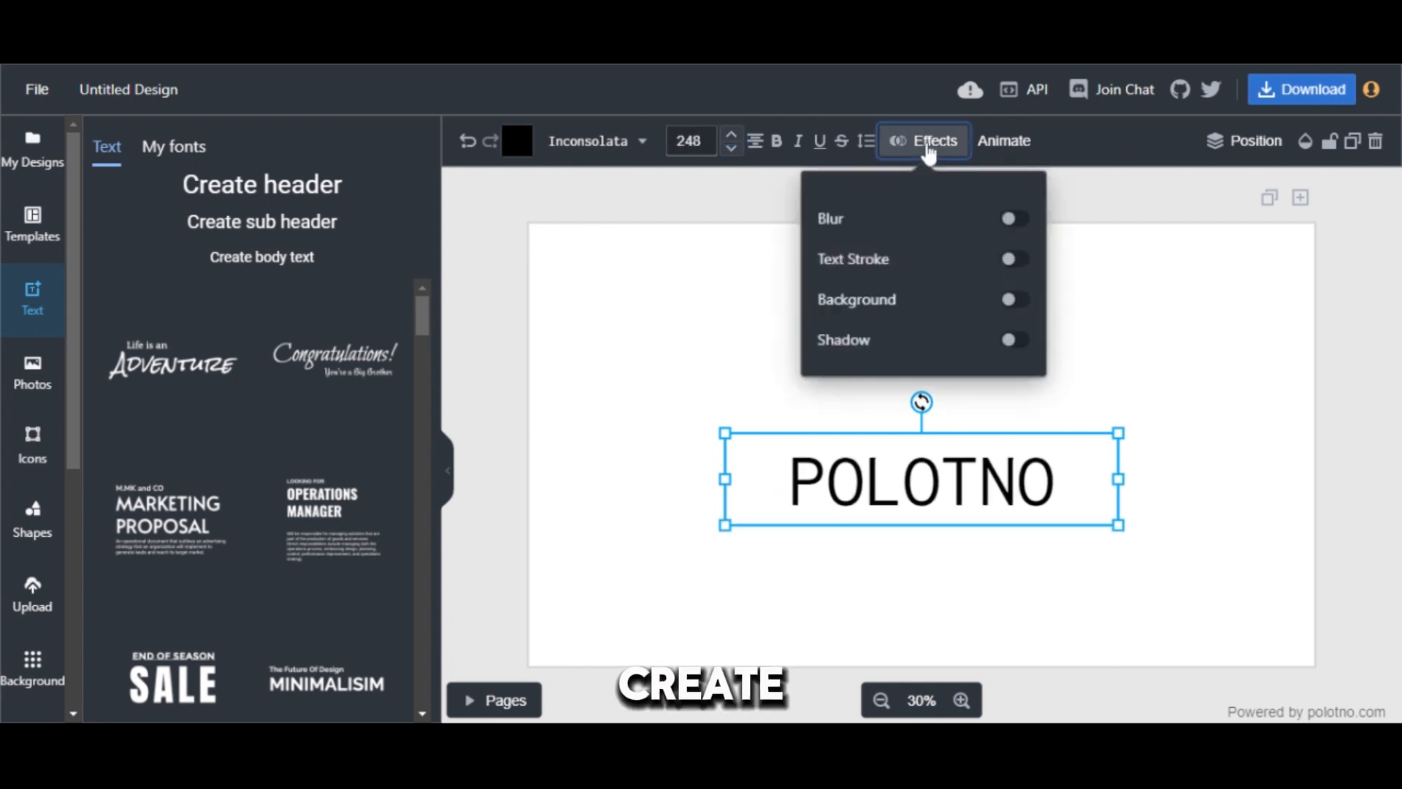
pyautogui.click(1011, 295)
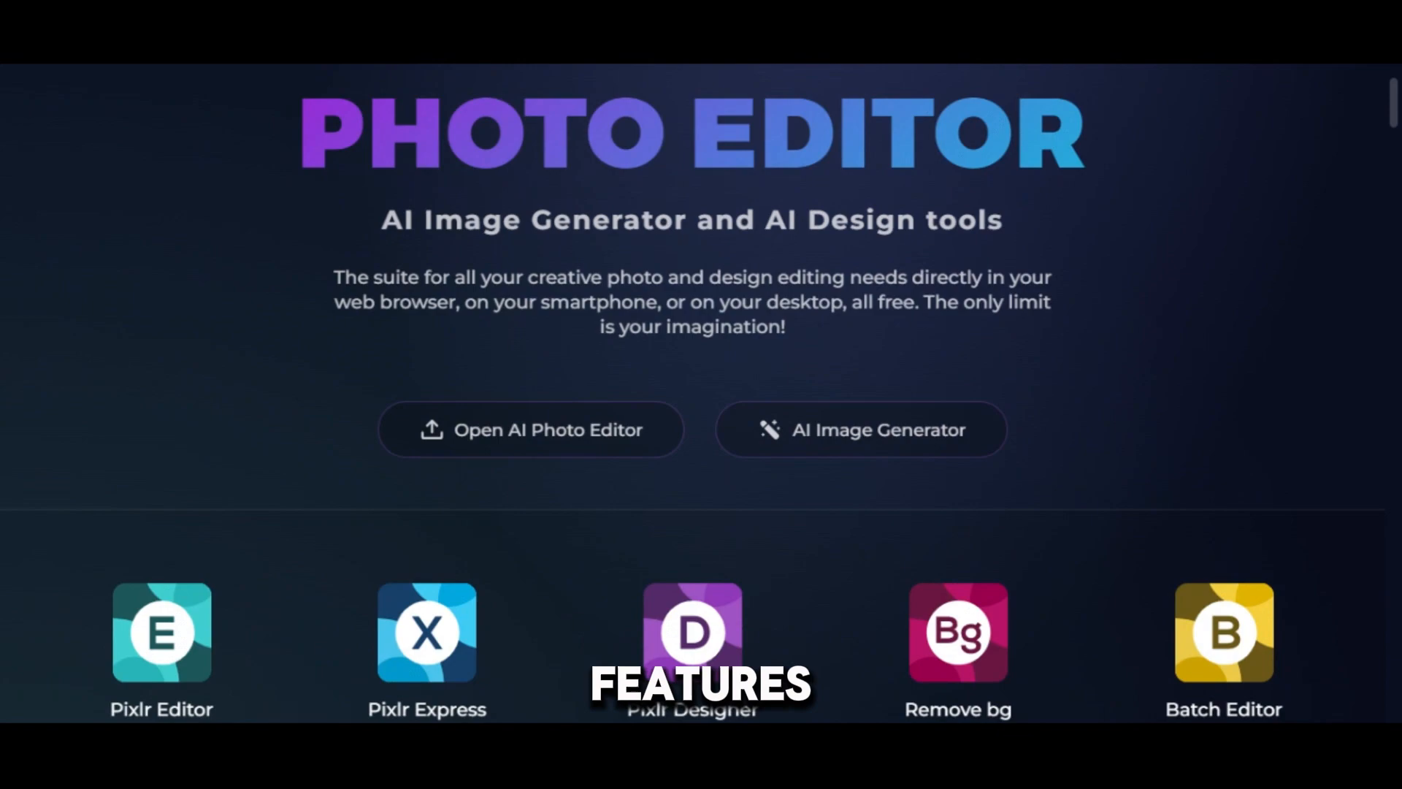
pyautogui.click(530, 429)
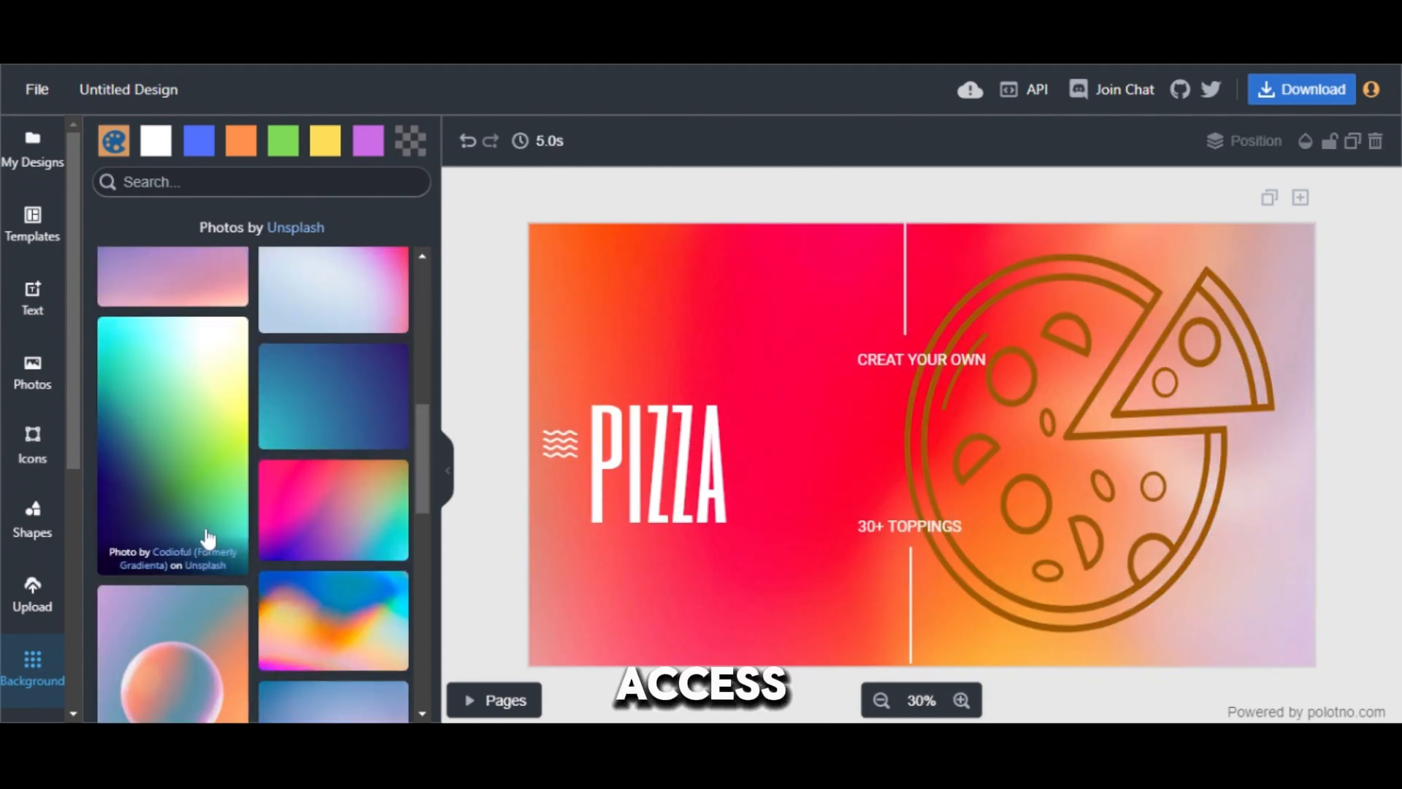
# Use the colourful gradient Unsplash photo as the PIZZA design's page background.
pyautogui.click(32, 444)
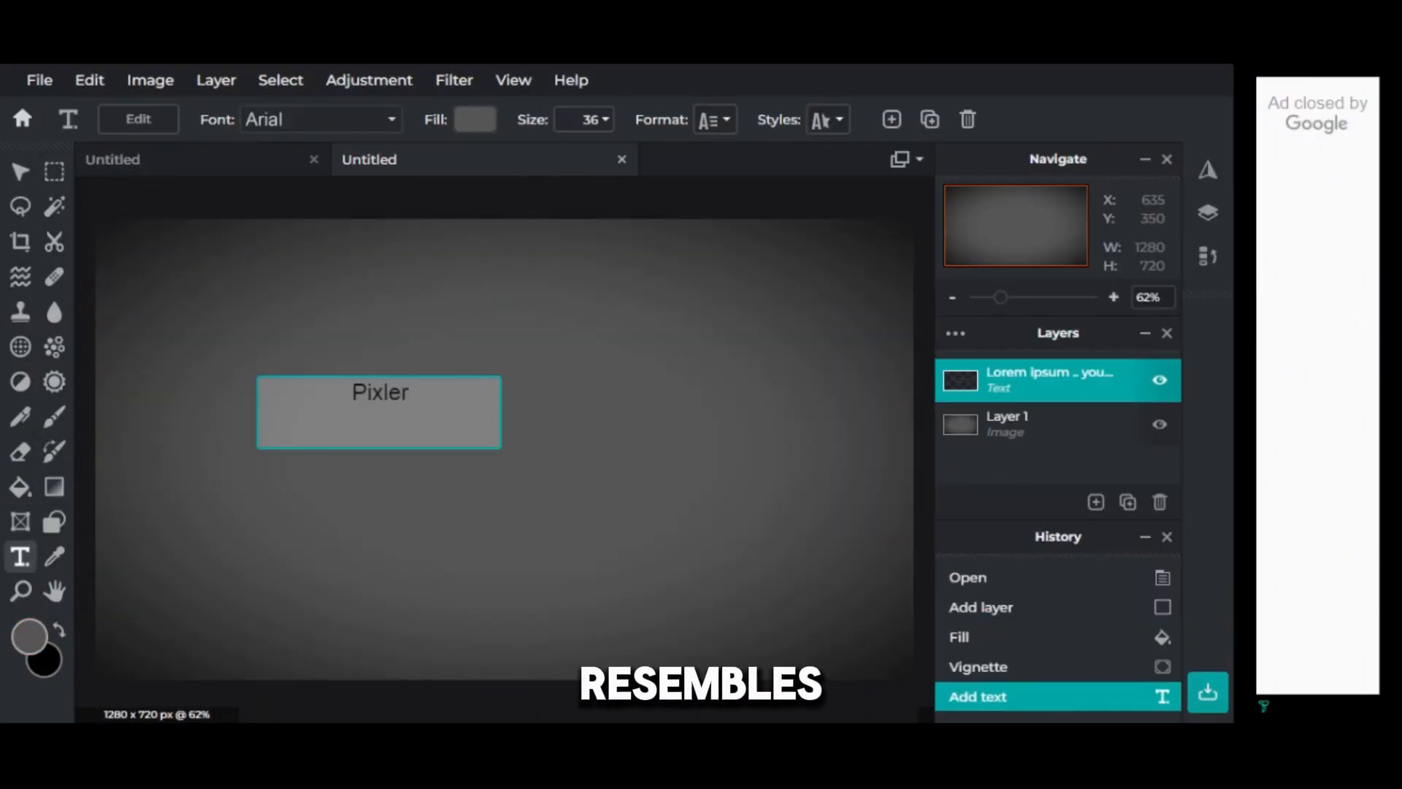
# Add a text layer reading Pixler to the grey Pixlr canvas.
pyautogui.click(923, 304)
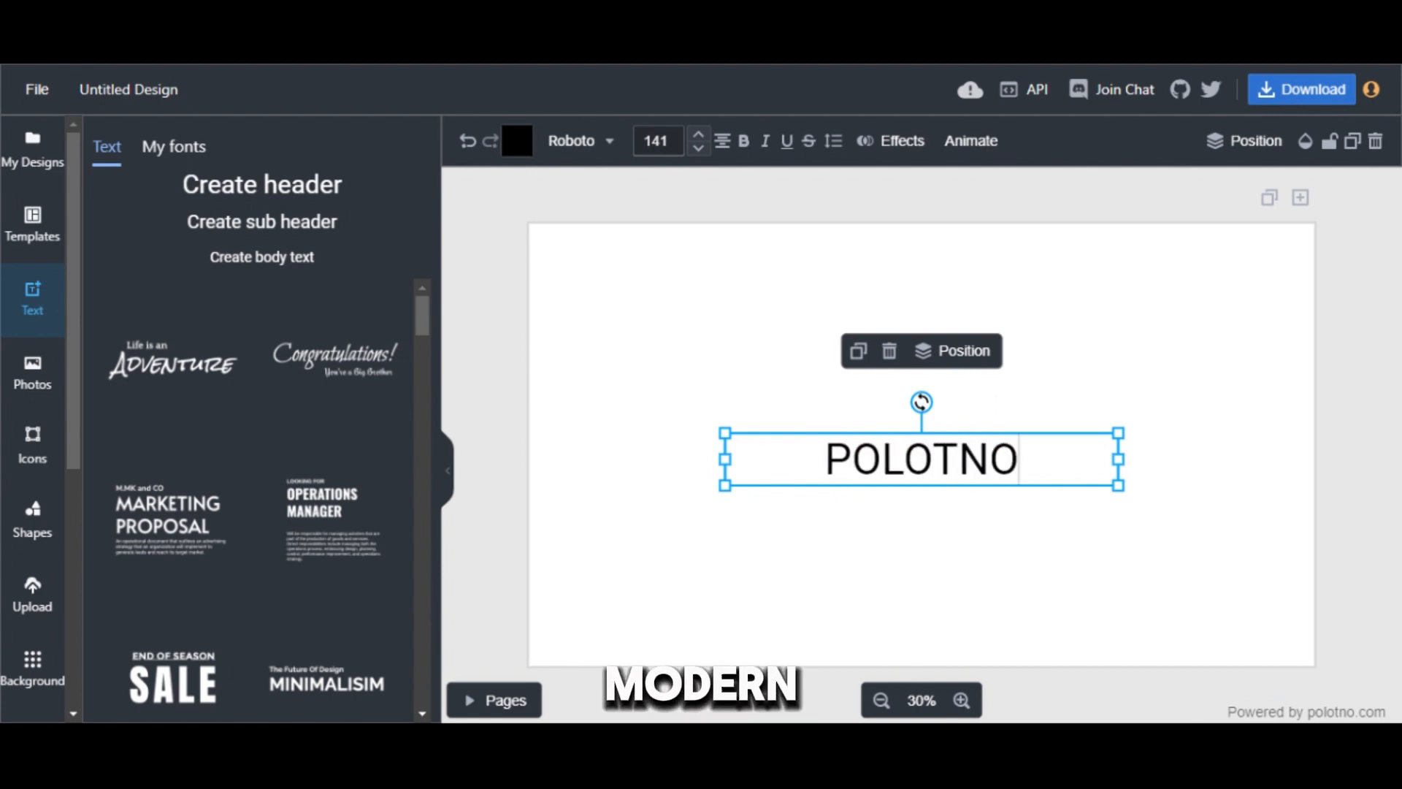
# Set the POLOTNO heading in Inconsolata and raise its size to 248.
pyautogui.click(577, 141)
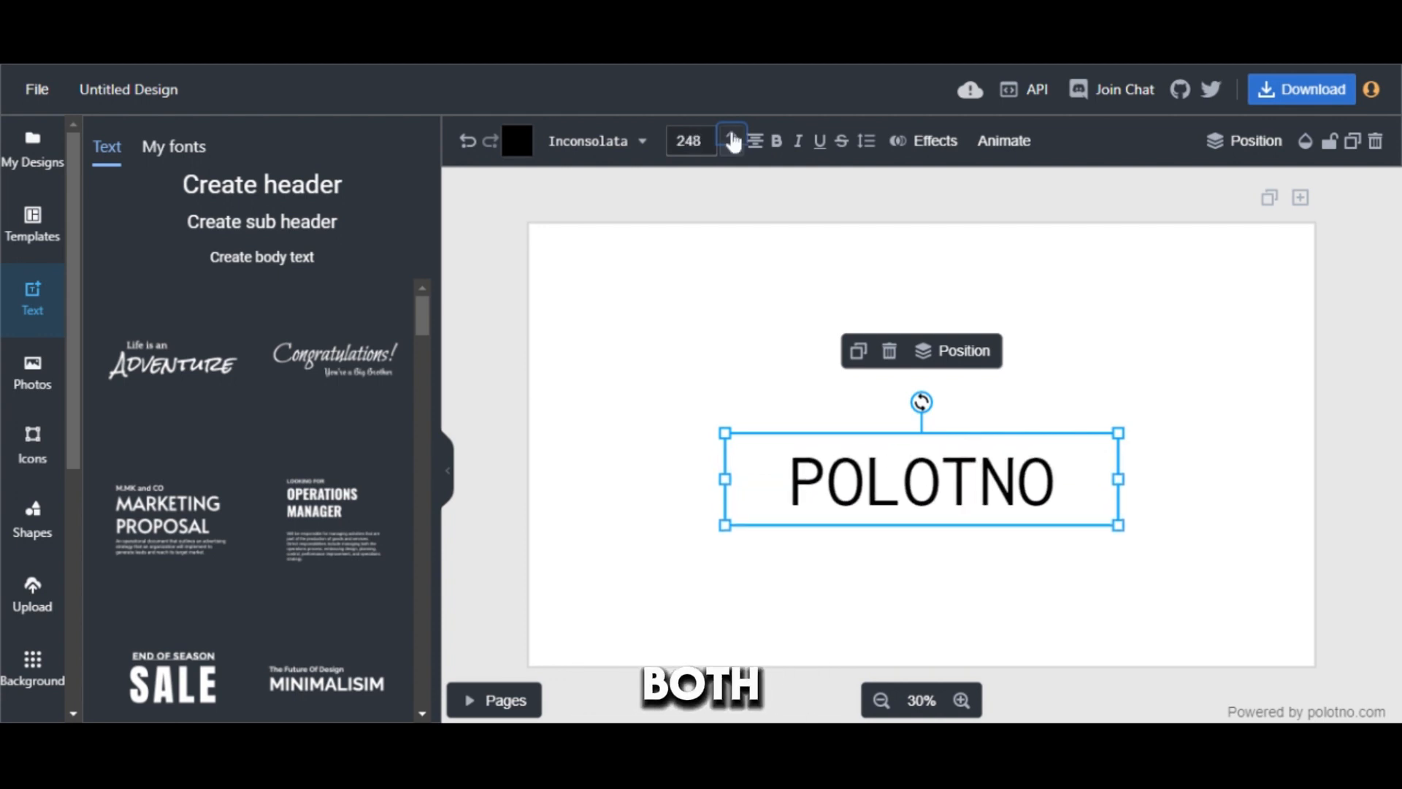
pyautogui.click(934, 140)
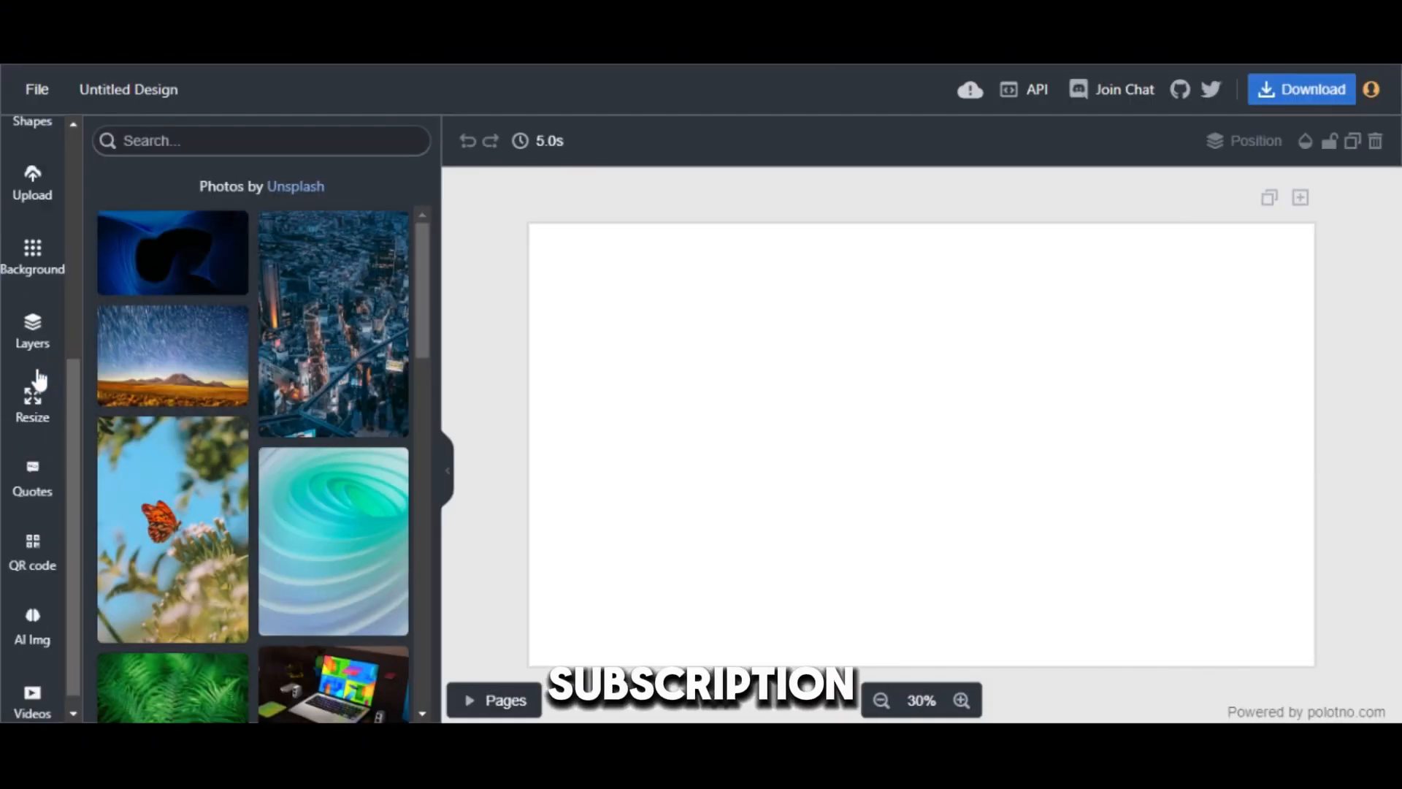
# Apply the purple Beauty template from the gallery to the empty page.
pyautogui.click(32, 223)
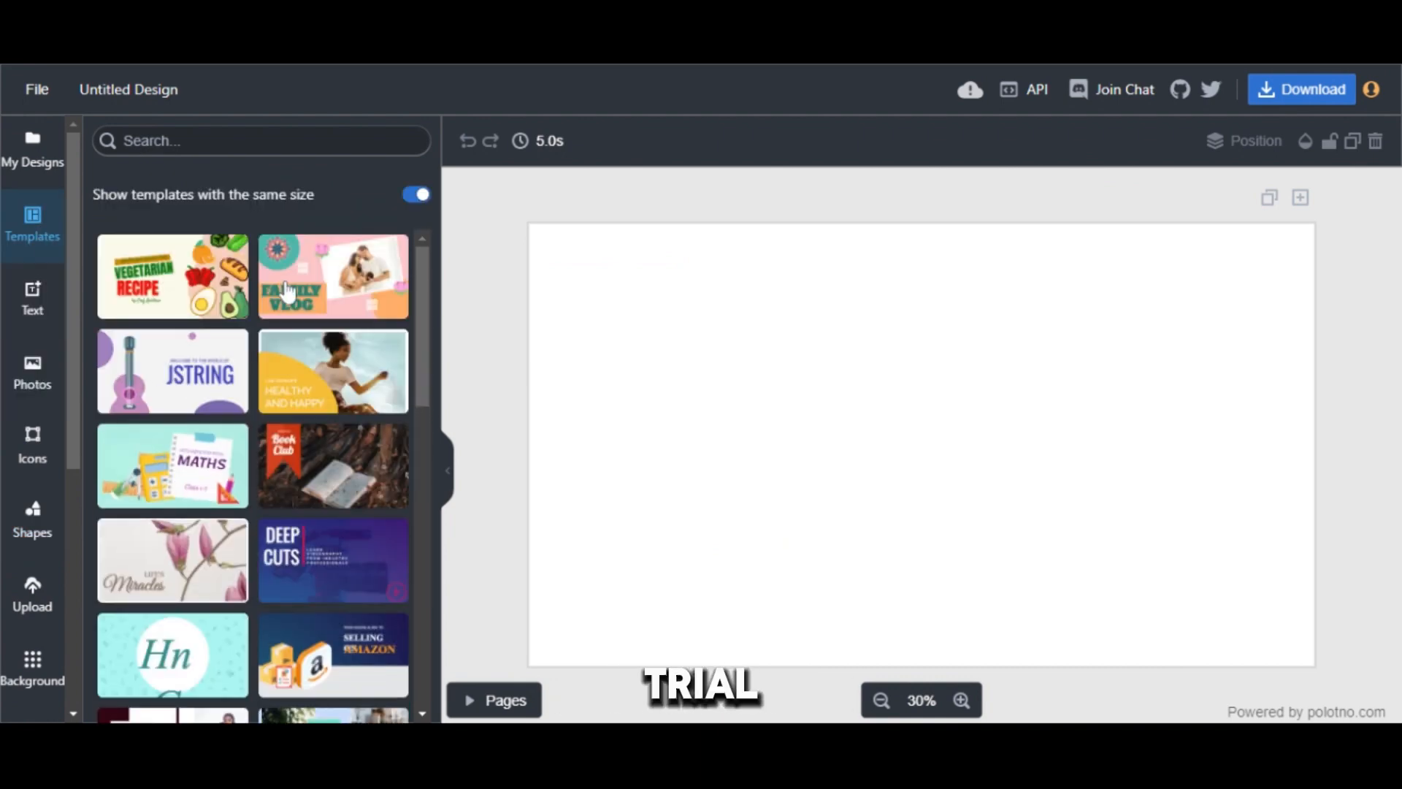
pyautogui.click(32, 371)
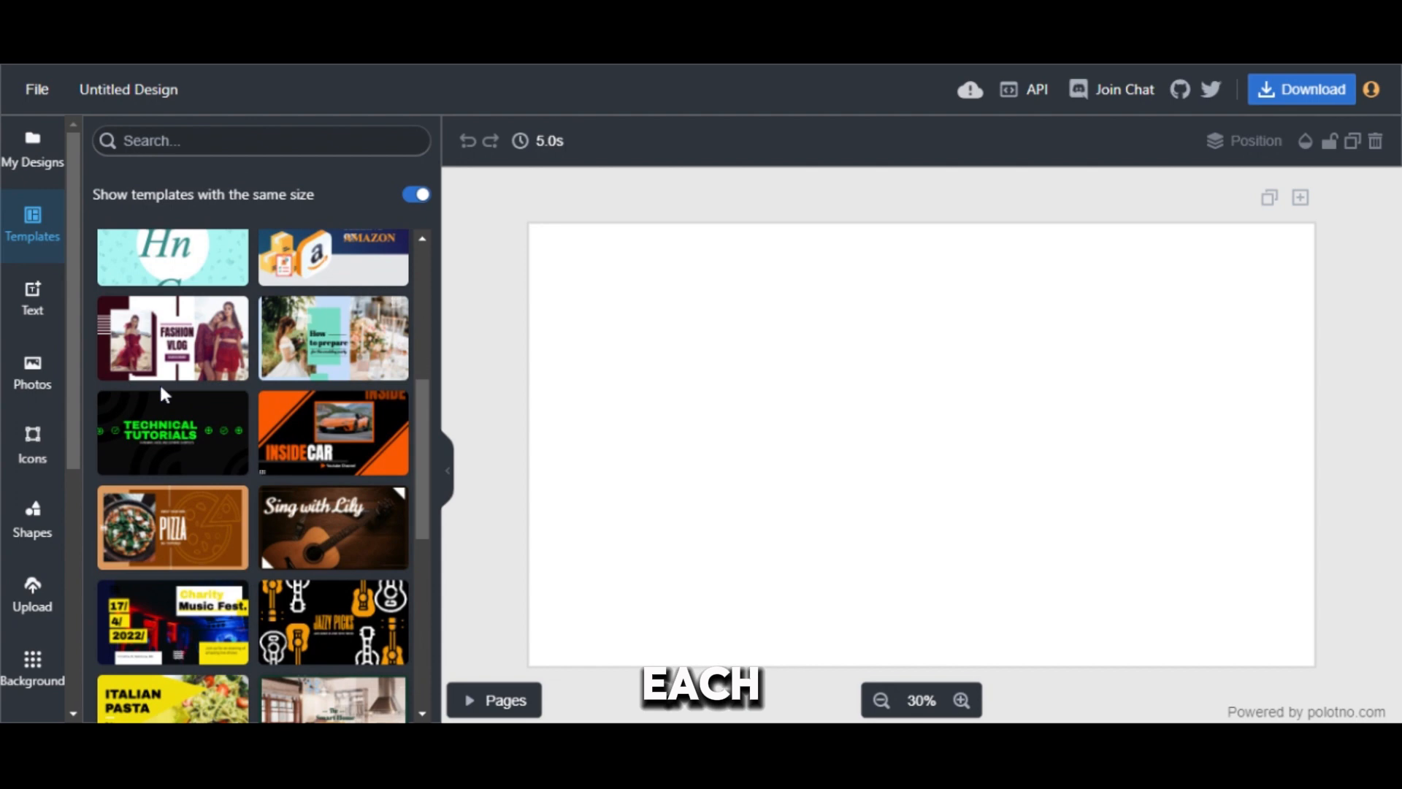
pyautogui.click(333, 503)
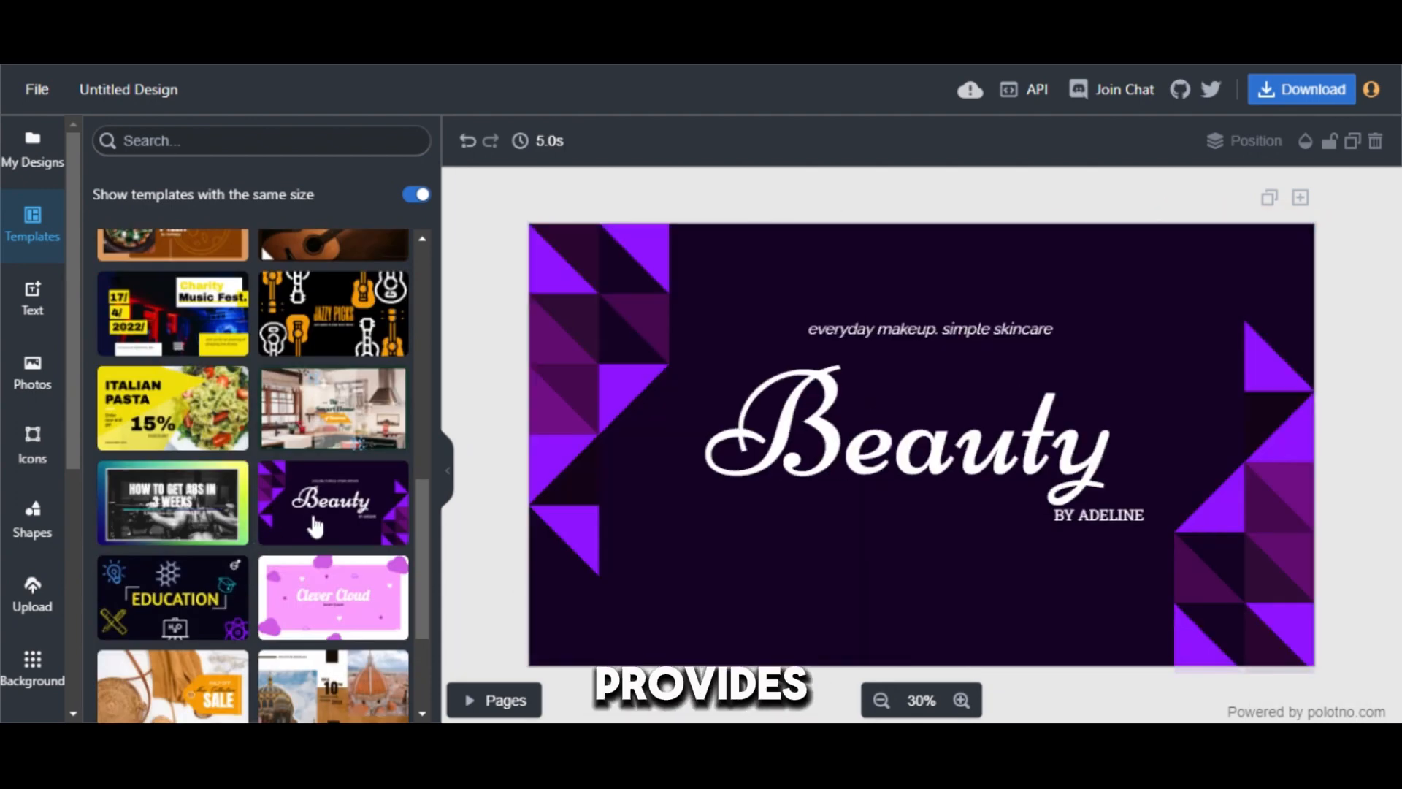